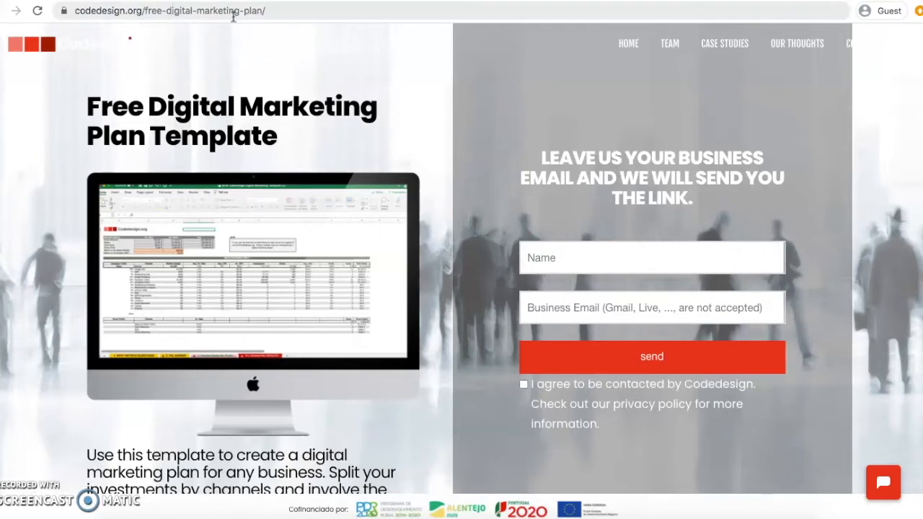
mouse_move(461, 136)
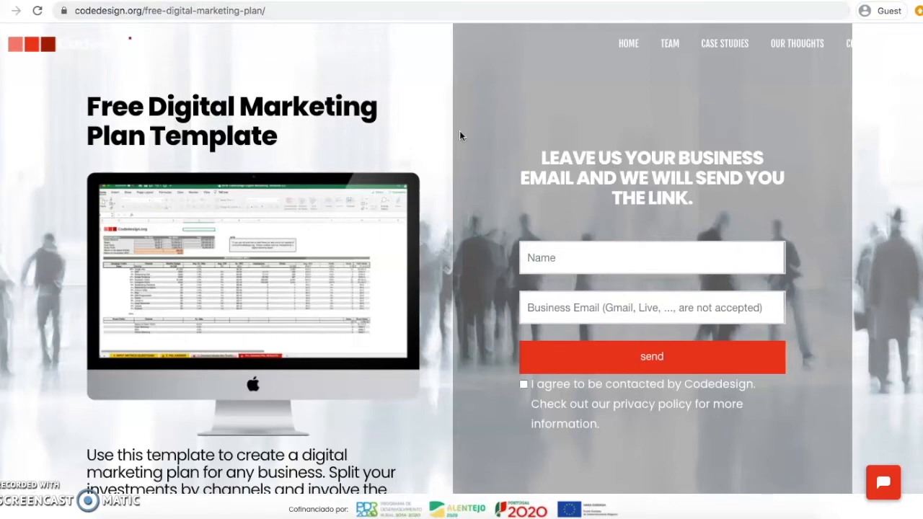
click(652, 257)
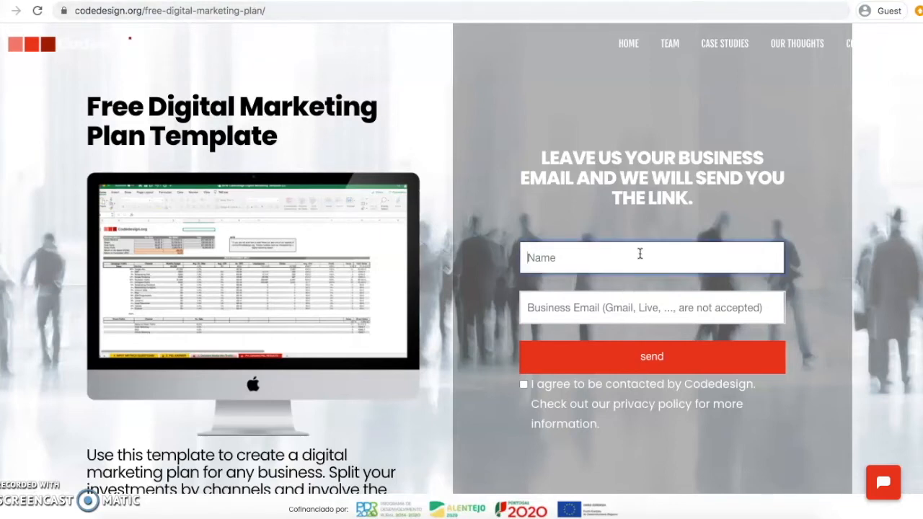
text(Nio)
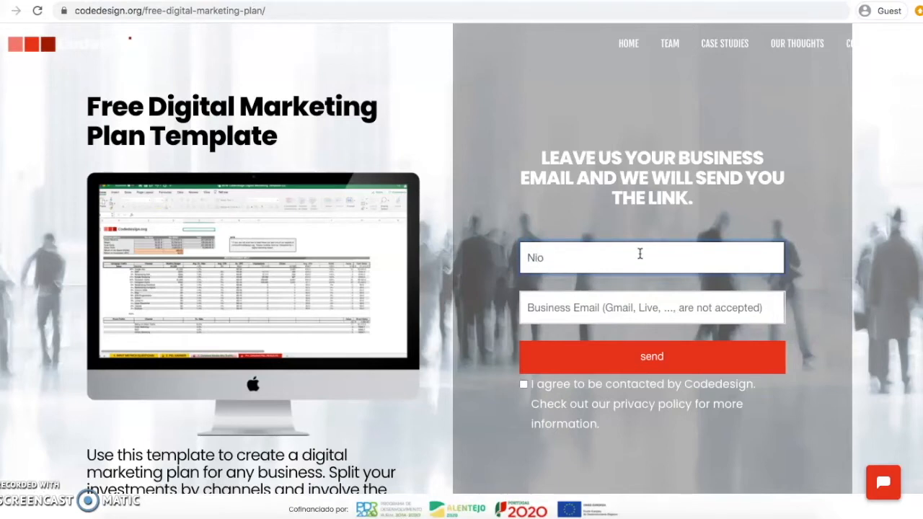
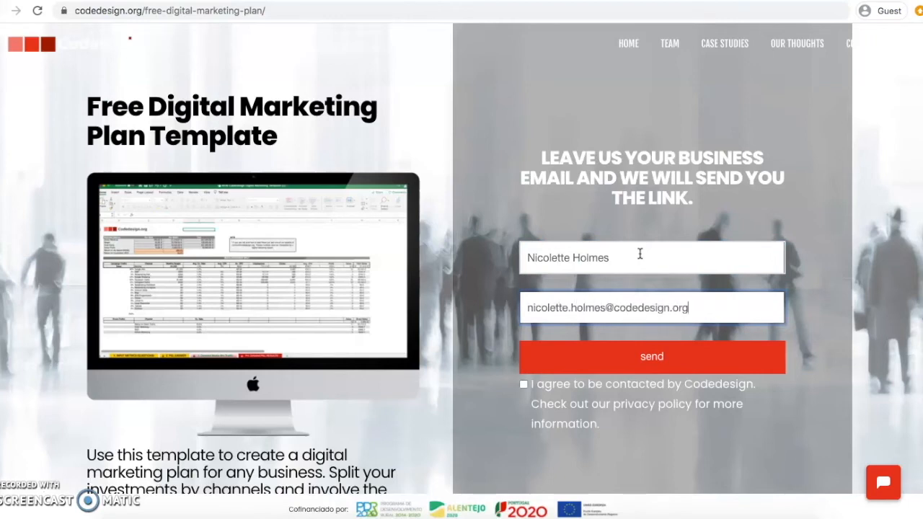
click(525, 384)
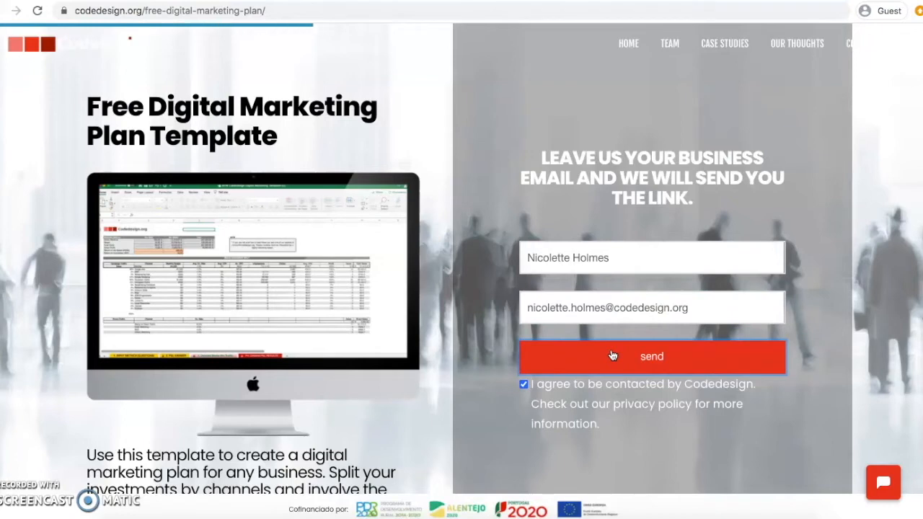
click(652, 357)
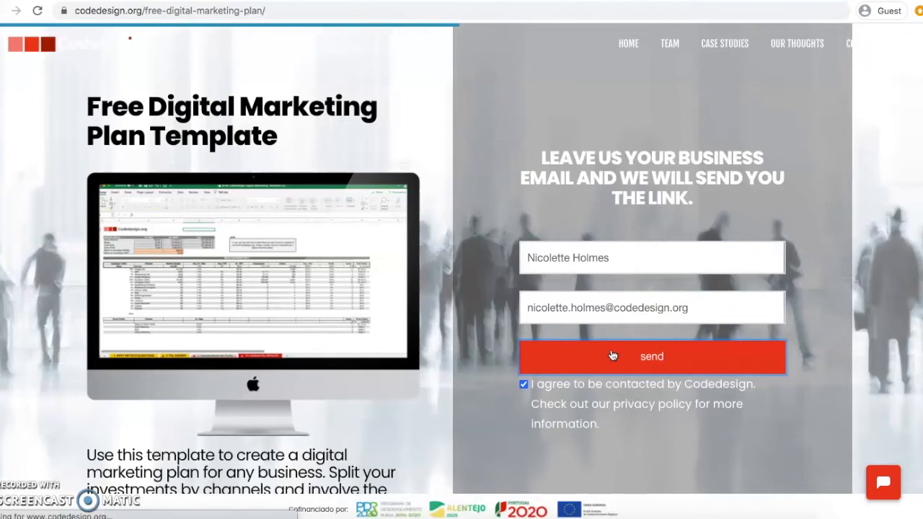
Confirm the 'Success! Check your inbox' message and briefly view the site's chat widget
click(652, 356)
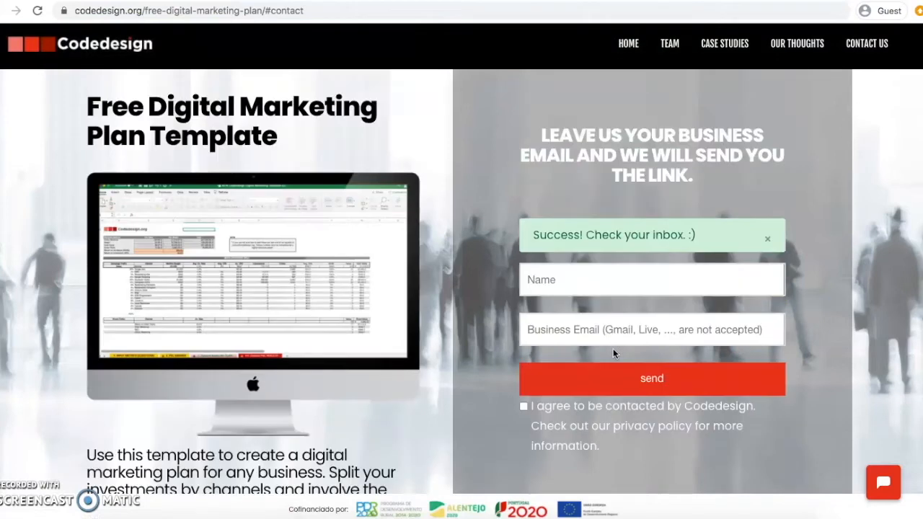
mouse_move(744, 248)
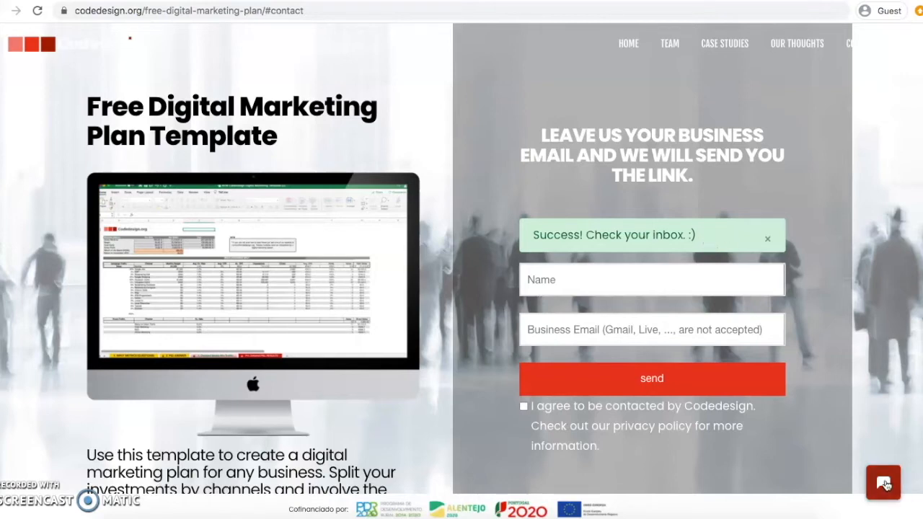
click(883, 481)
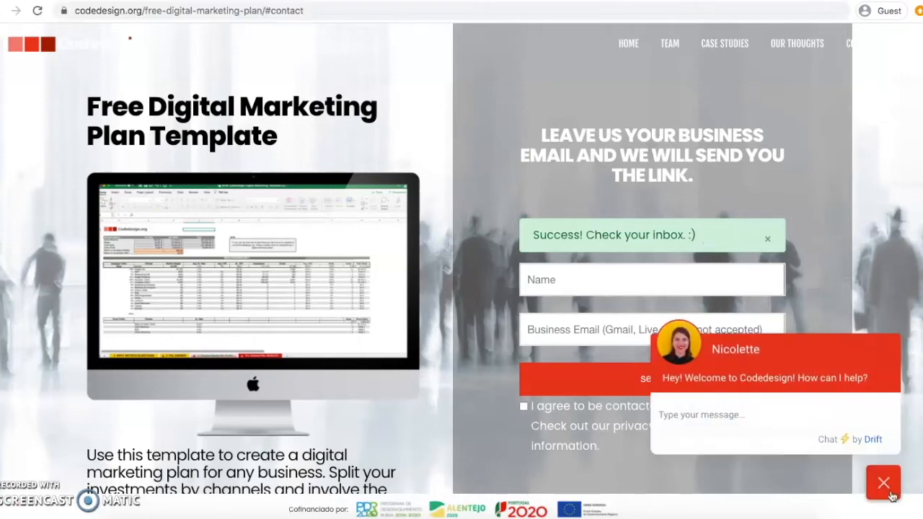
click(883, 482)
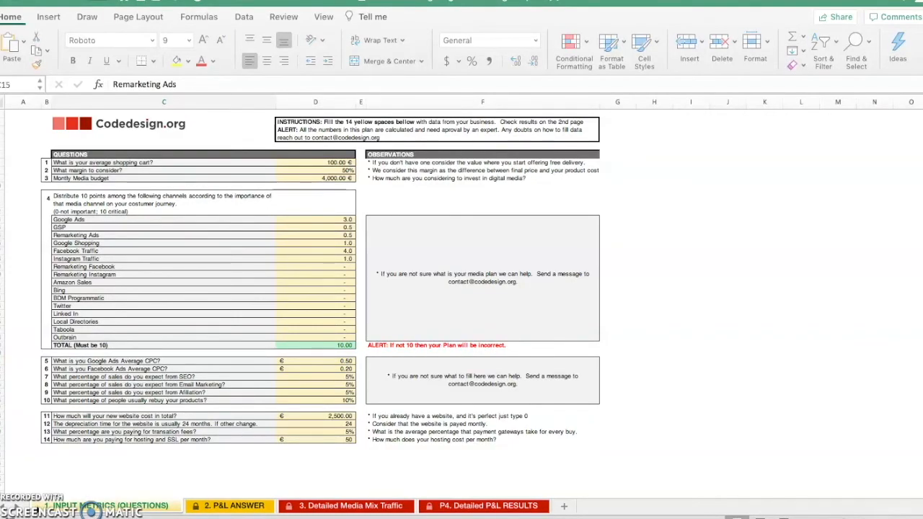
mouse_move(17, 417)
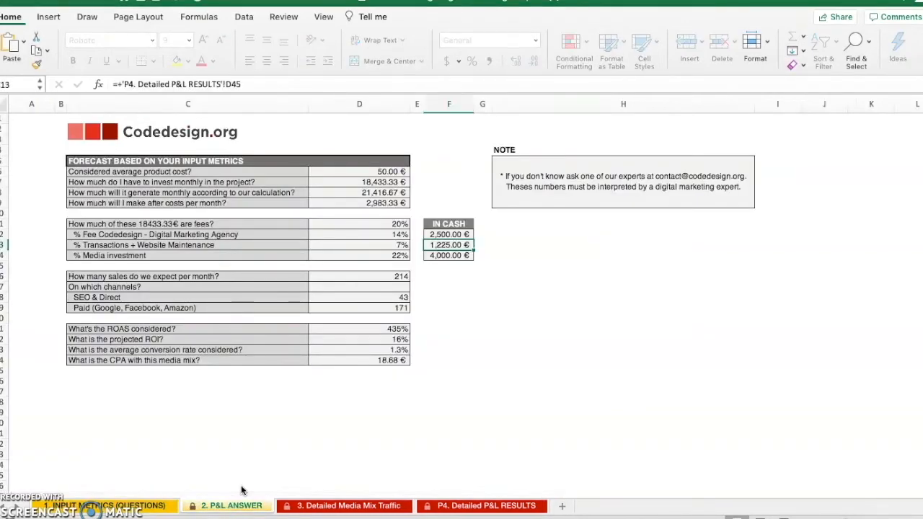
View the Detailed Media Mix Traffic sheet, then the P4 Detailed P&L RESULTS sheet further down
click(351, 505)
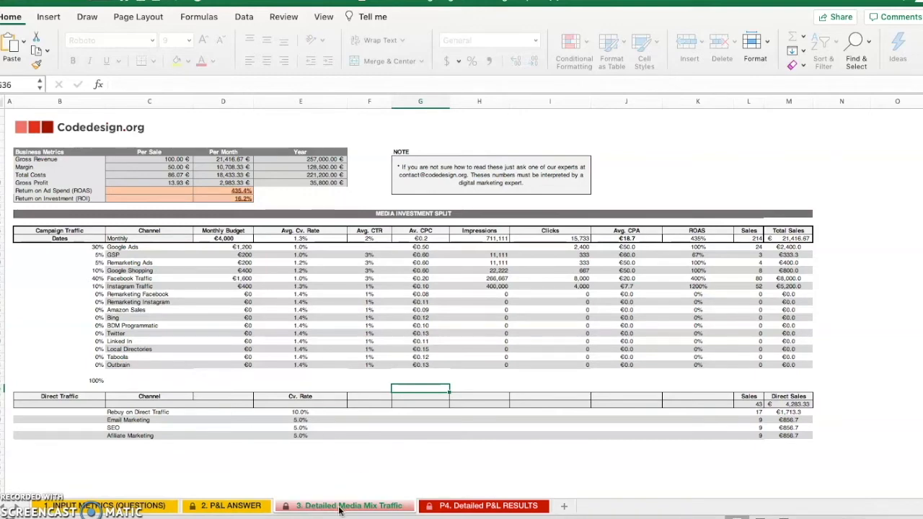
click(482, 505)
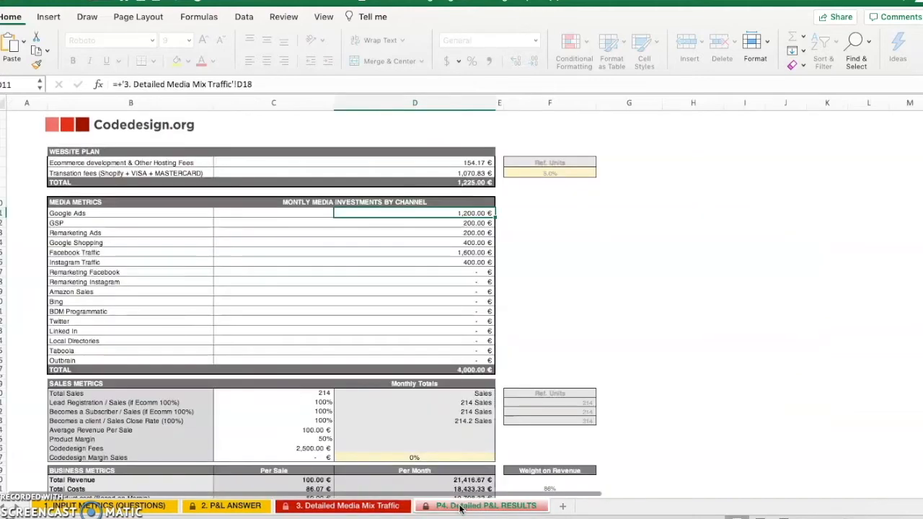
scroll(down, 3)
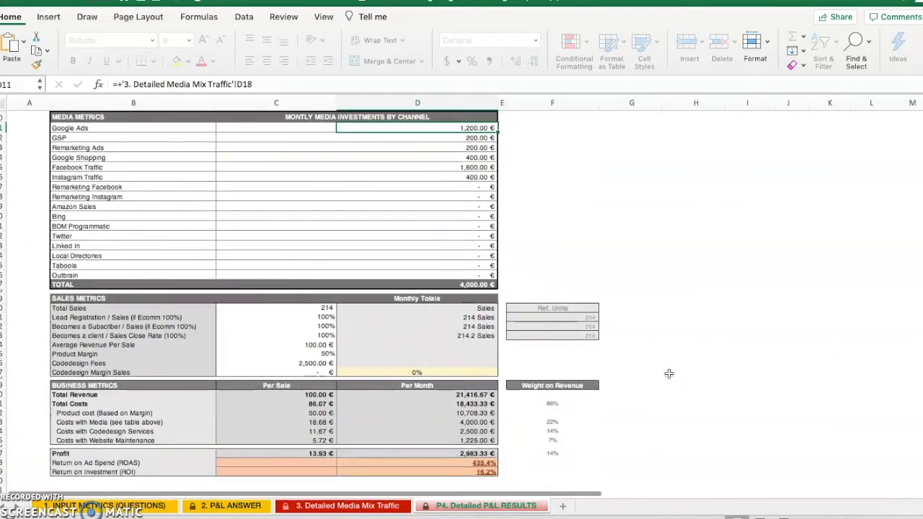
scroll(down, 3)
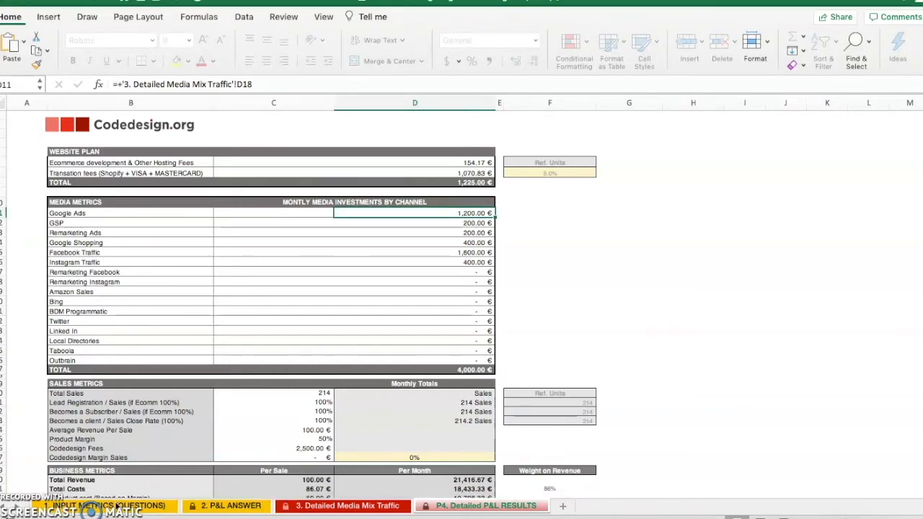
click(108, 505)
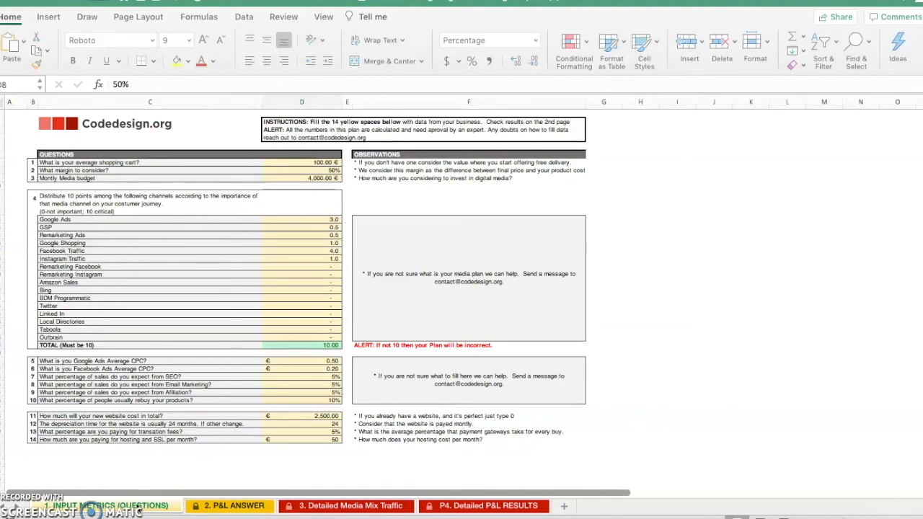
mouse_move(144, 469)
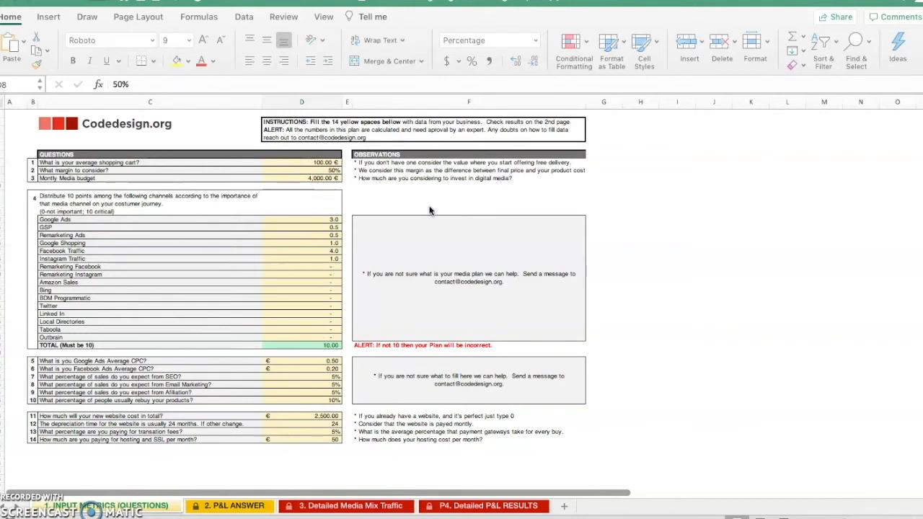
mouse_move(20, 179)
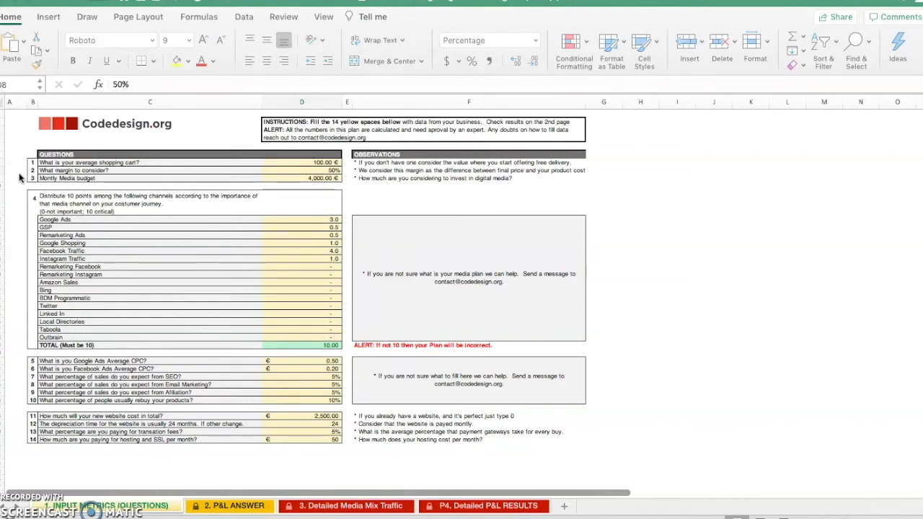
mouse_move(72, 179)
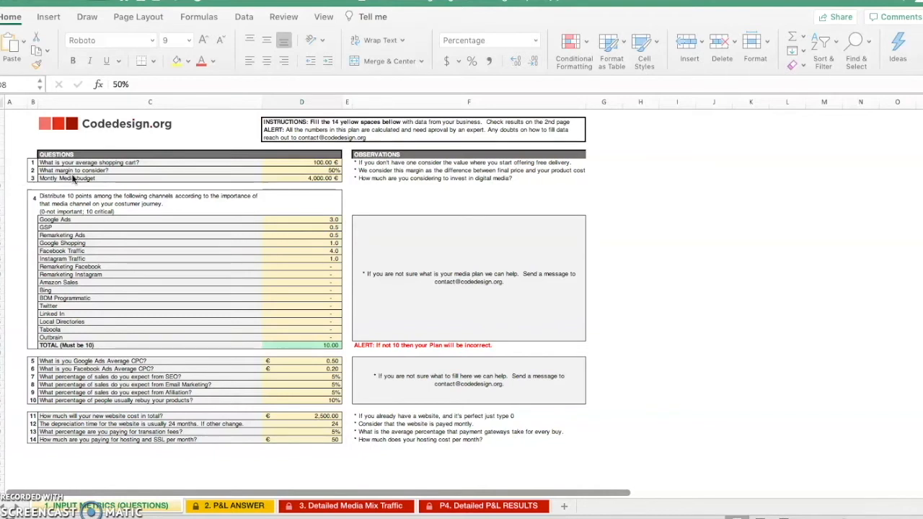
mouse_move(292, 167)
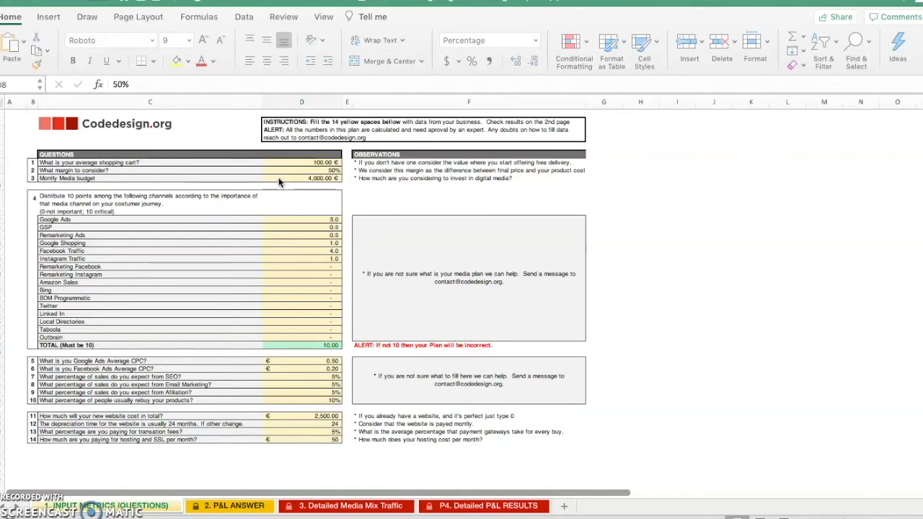
mouse_move(295, 182)
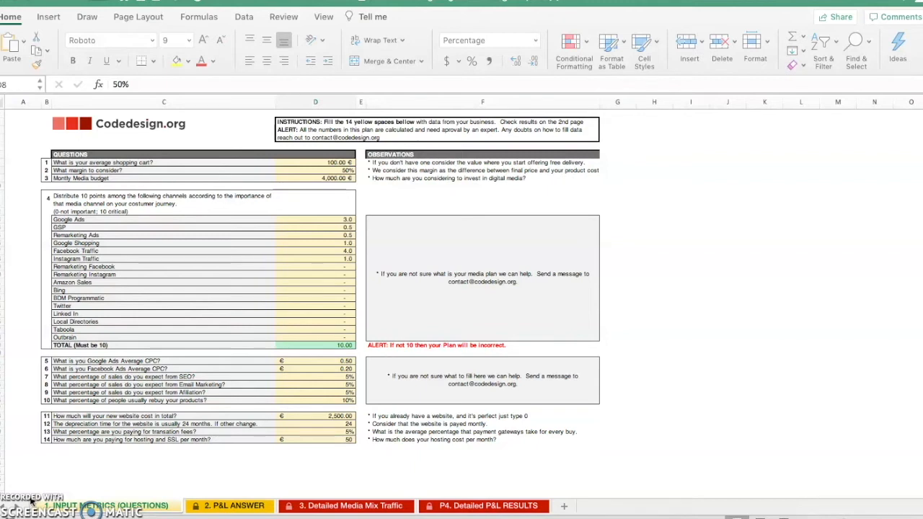
mouse_move(120, 223)
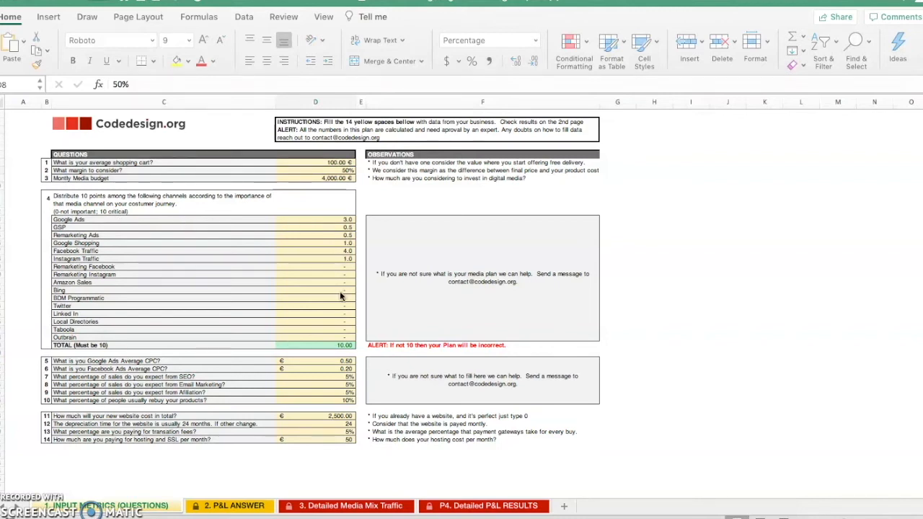
mouse_move(331, 354)
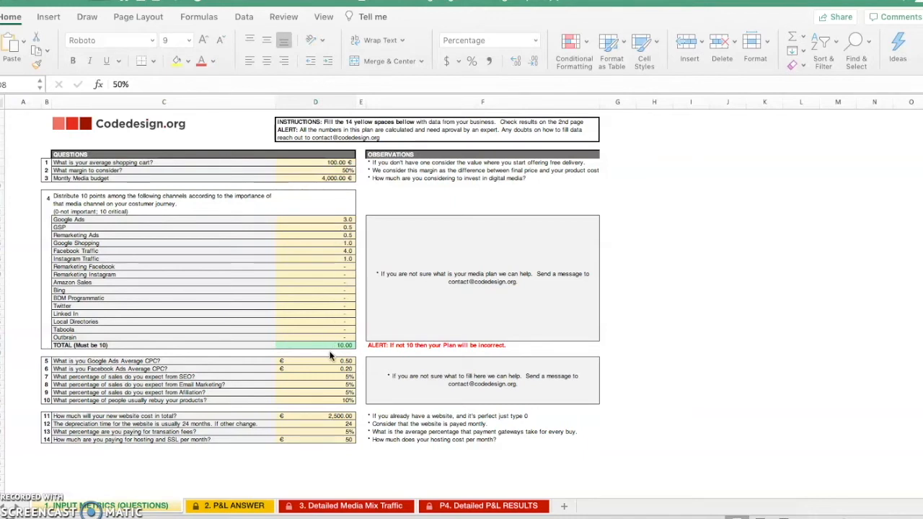
mouse_move(122, 292)
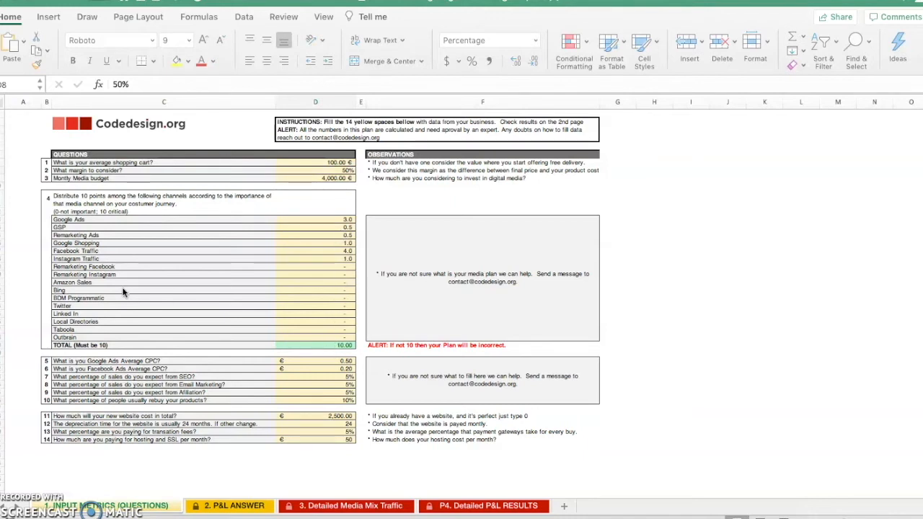
mouse_move(161, 259)
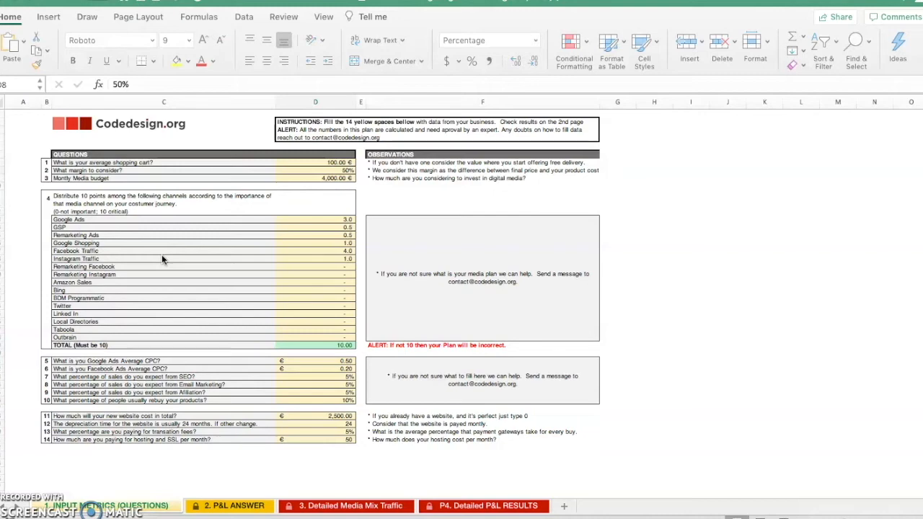
mouse_move(12, 502)
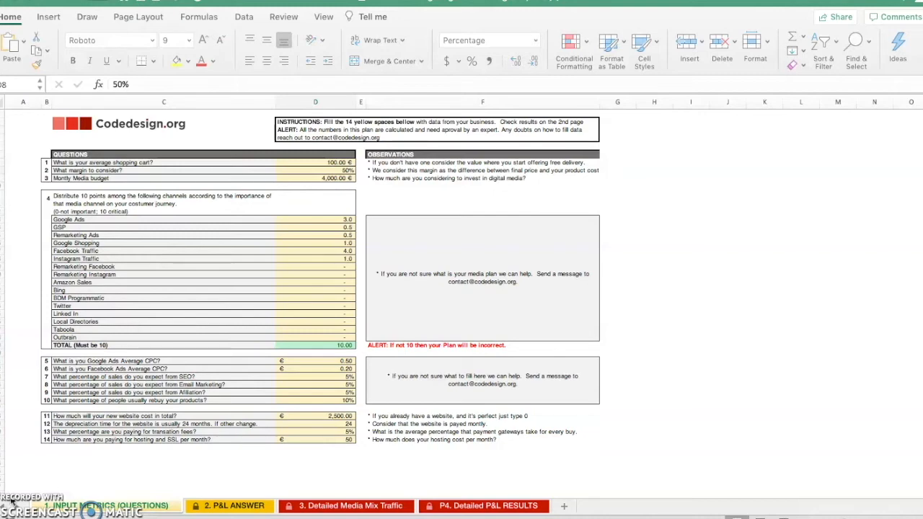
scroll(down, 3)
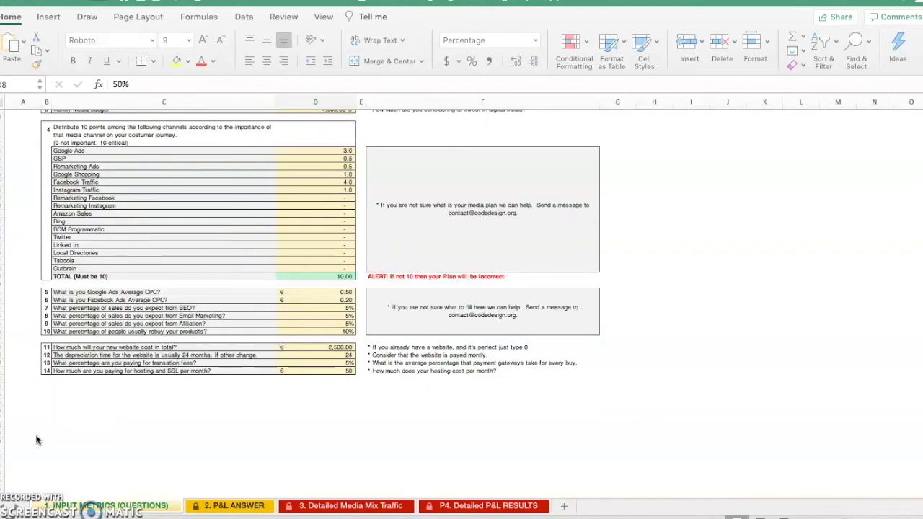
mouse_move(27, 297)
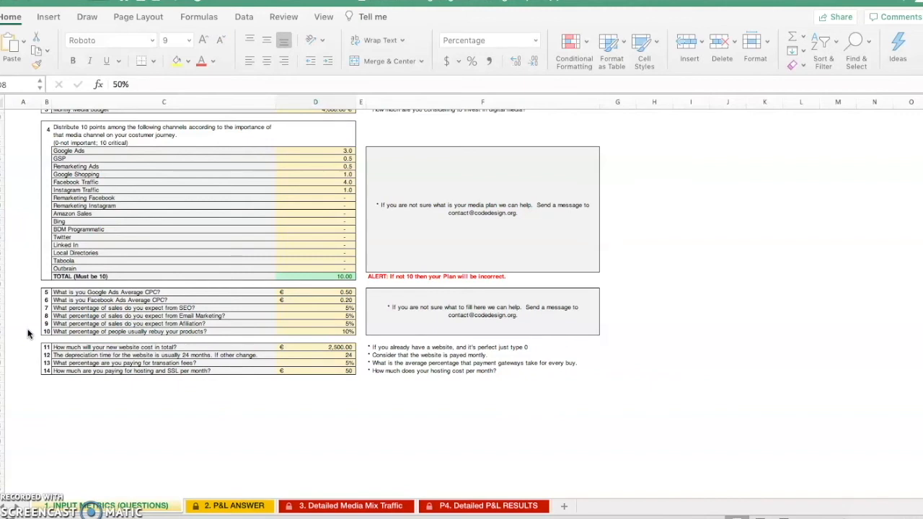
mouse_move(283, 320)
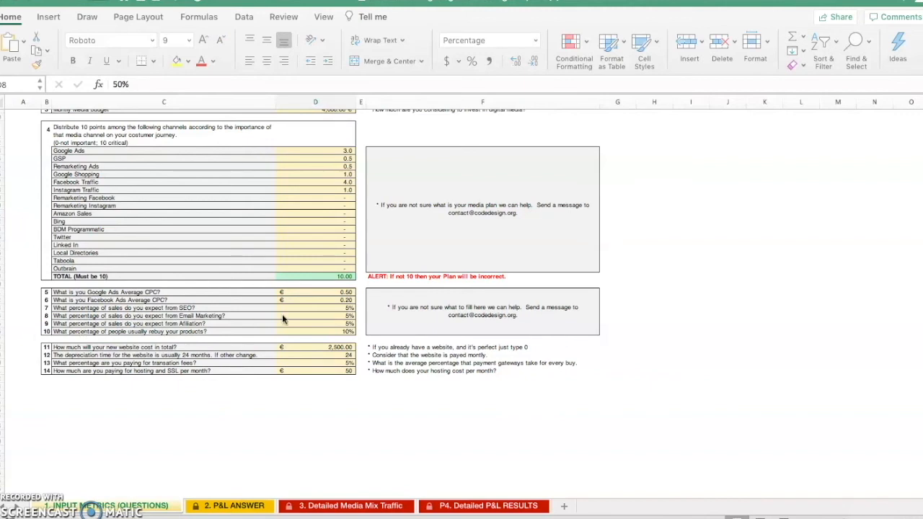
mouse_move(329, 313)
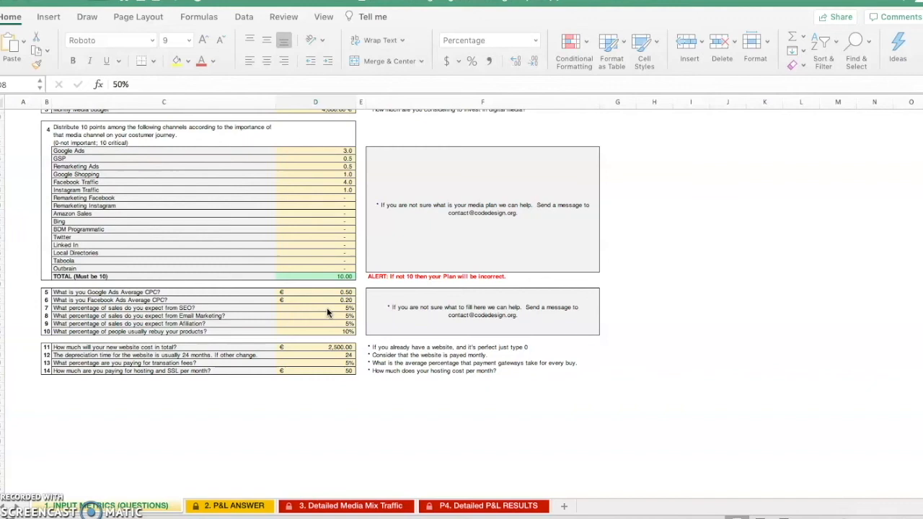
mouse_move(27, 368)
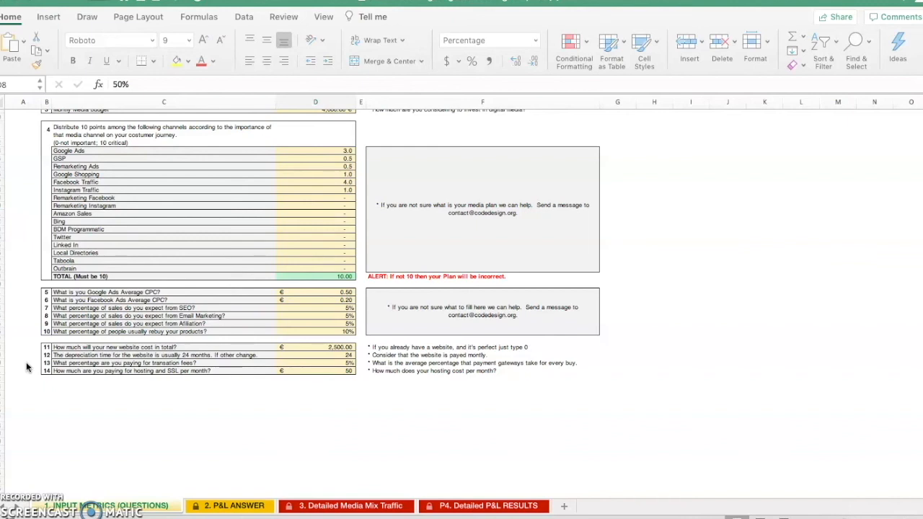
mouse_move(342, 381)
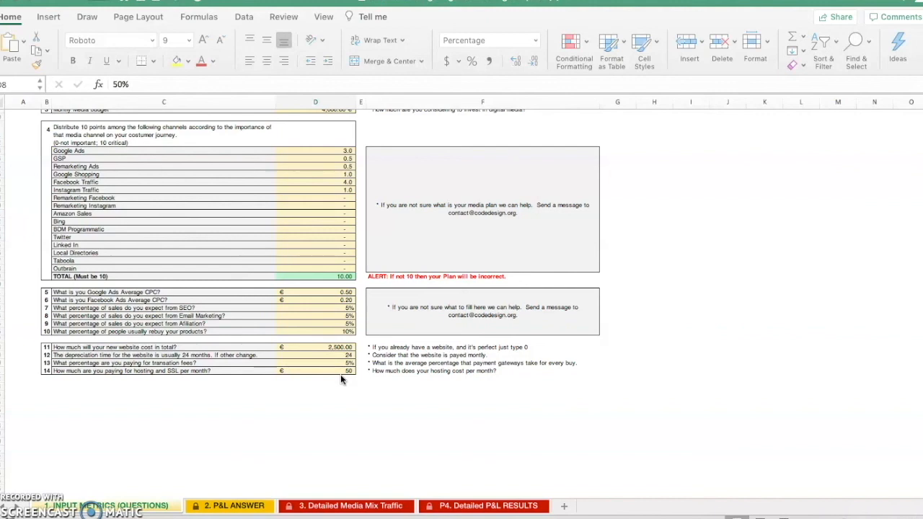
Switch to the '2. P&L ANSWER' sheet showing the forecast from the sample inputs
scroll(up, 3)
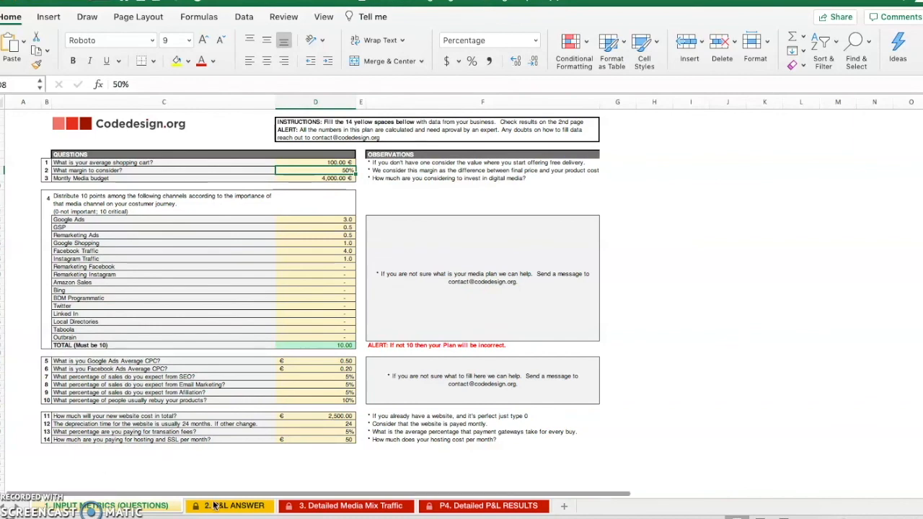
click(233, 505)
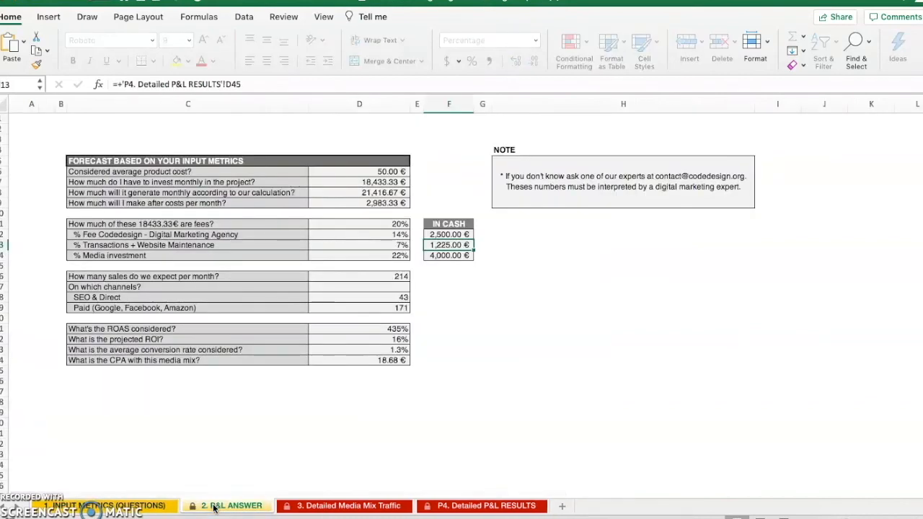